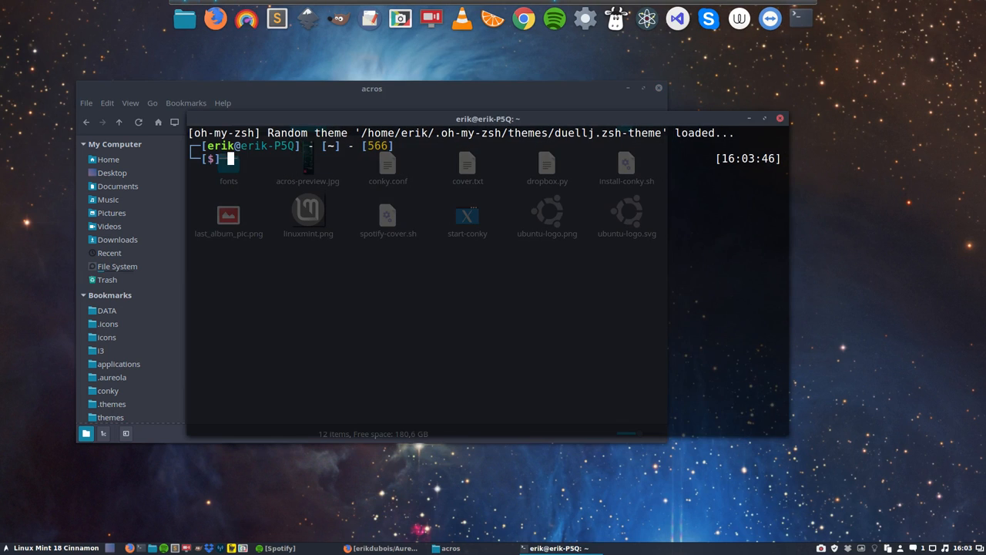
- Run the conky command so its monitor panel appears on the desktop
type("conky")
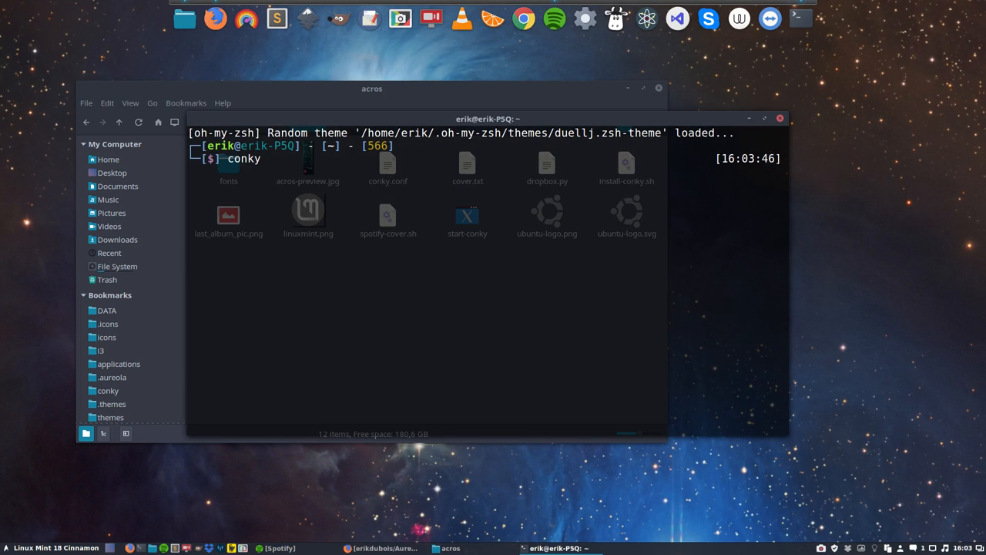
key("Return")
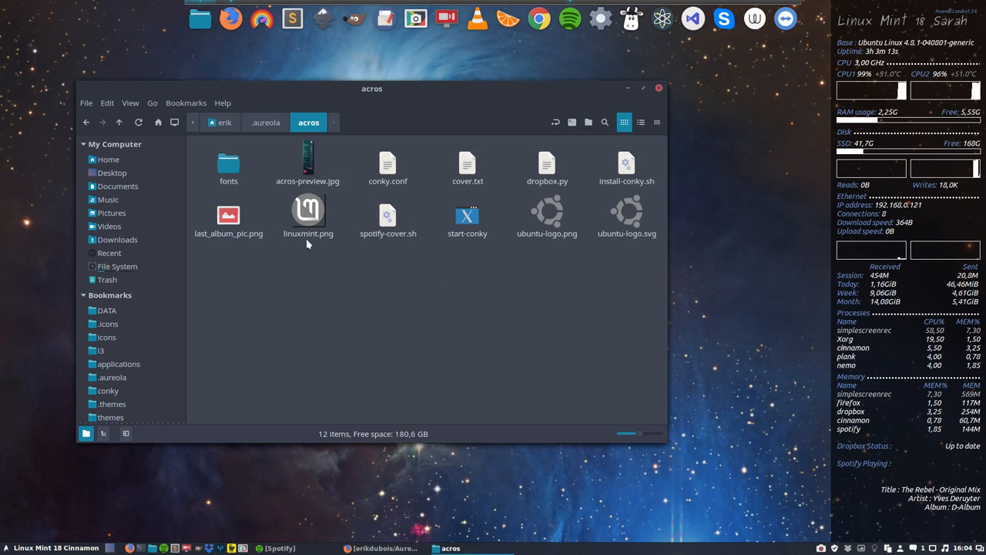
- Go up to the .aureola folder and select get-aureola-from-github-to-local-drive.sh
left_click(266, 124)
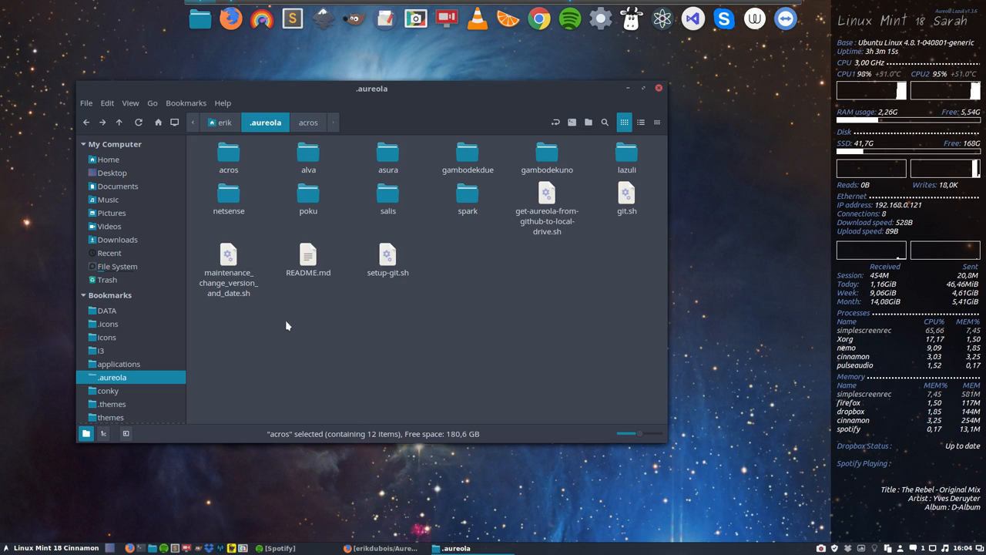
left_click(228, 254)
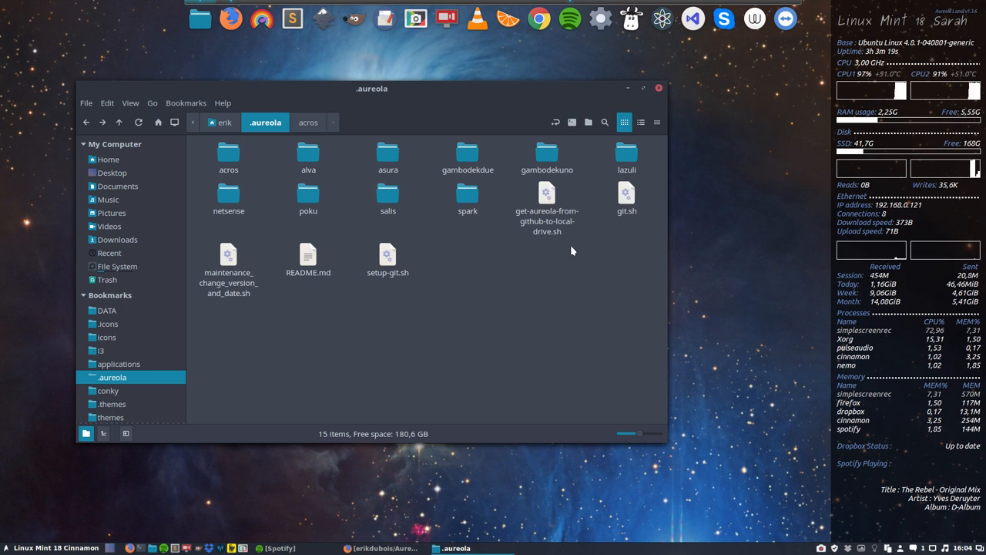
left_click(545, 201)
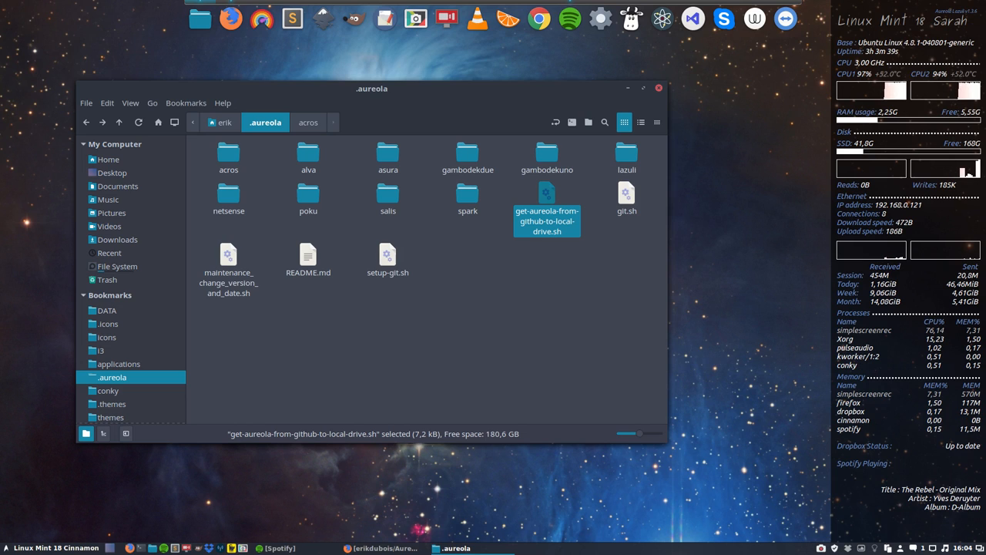
- Run get-aureola-from-github-to-local-drive.sh in Terminal, confirming 'y' to replace the old folder
double_click(548, 193)
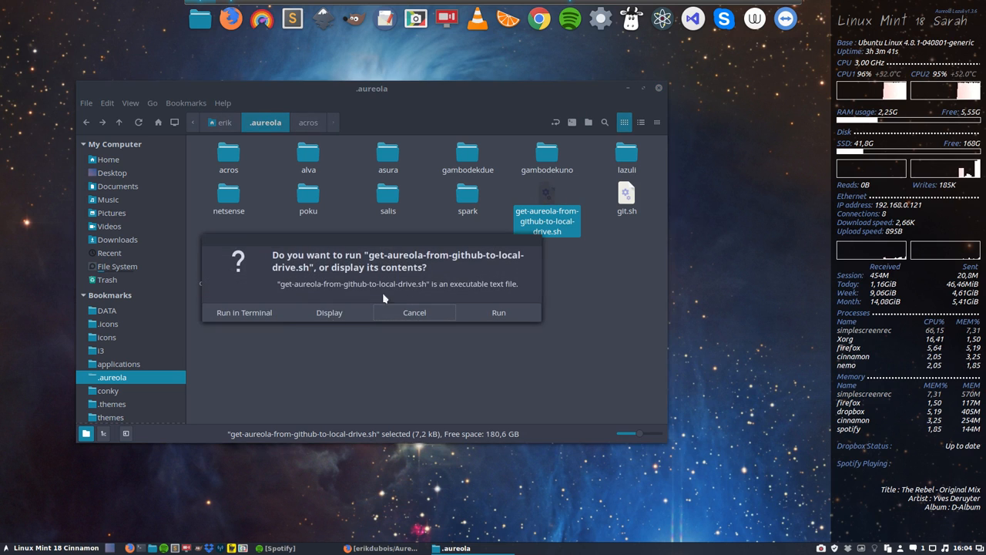
left_click(243, 311)
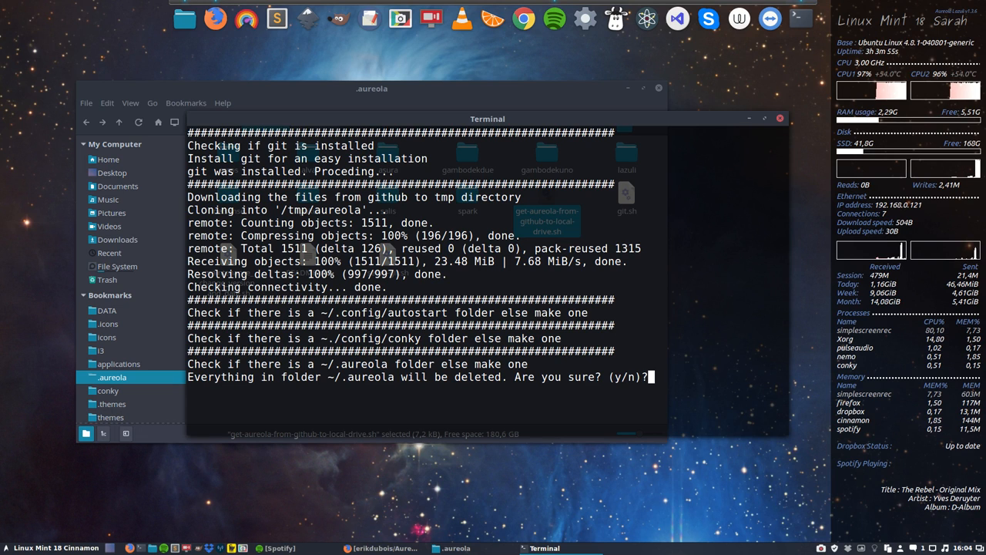
type("y")
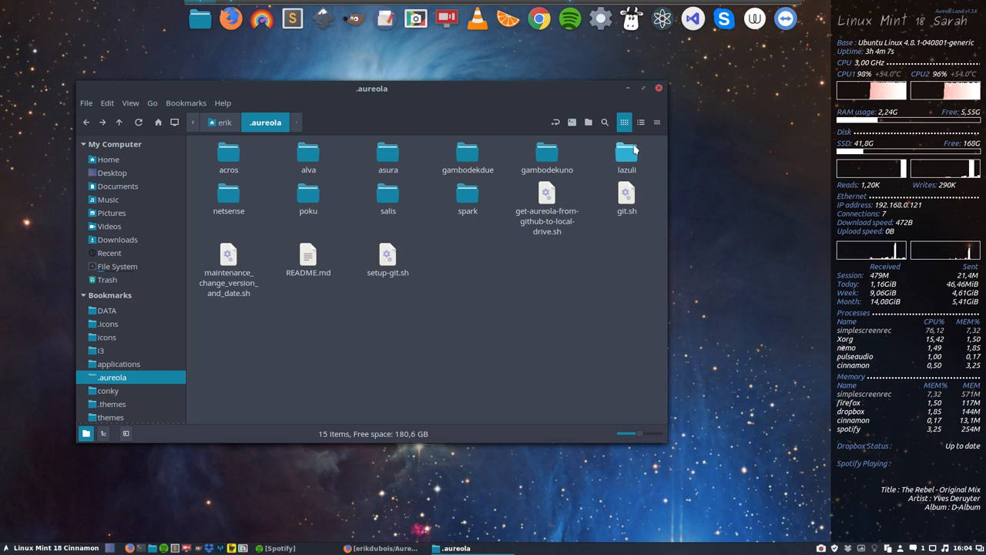
double_click(626, 154)
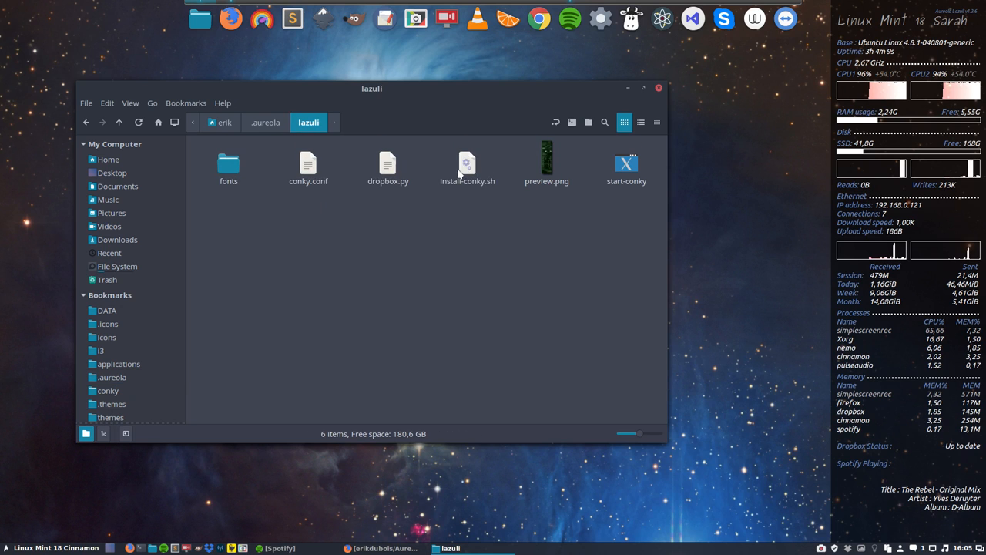
left_click(467, 163)
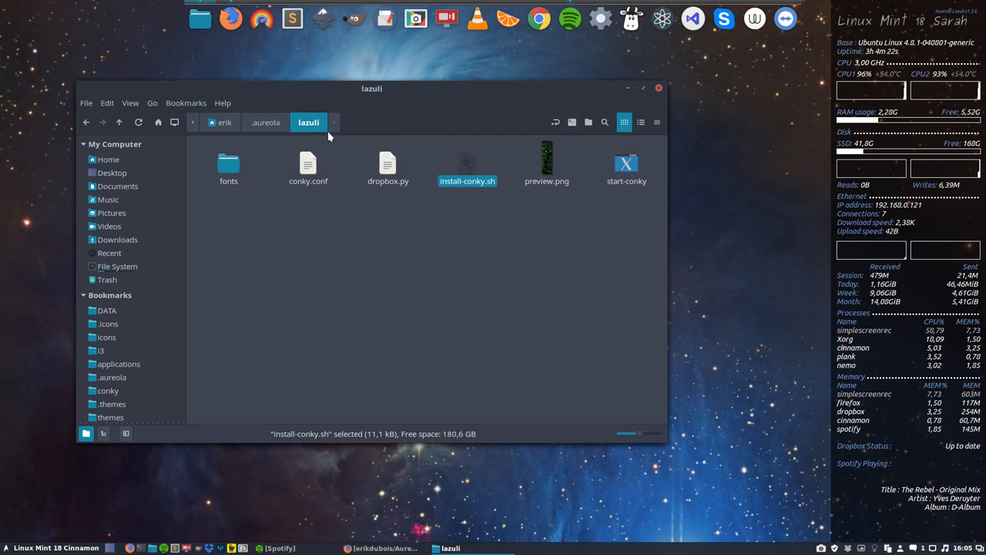
left_click(265, 123)
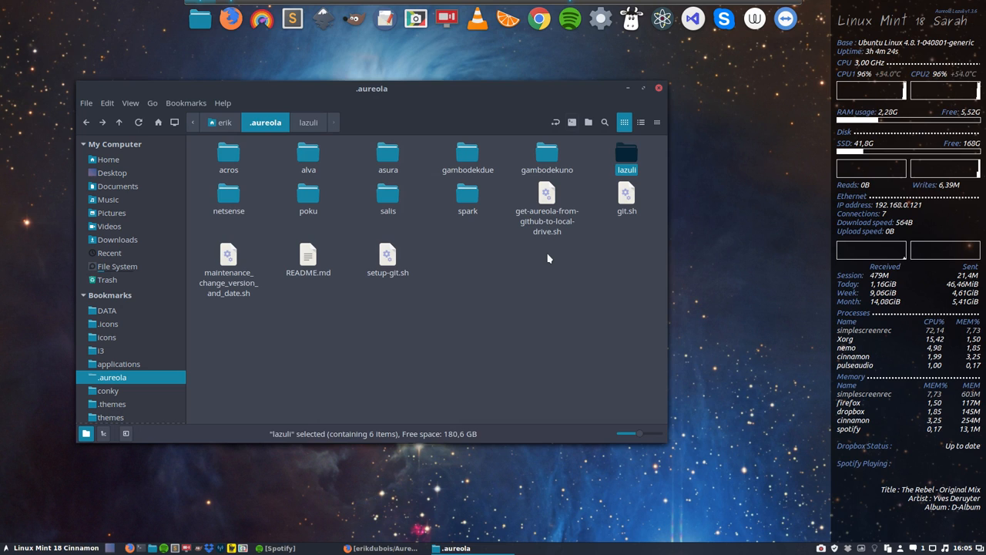
left_click(546, 208)
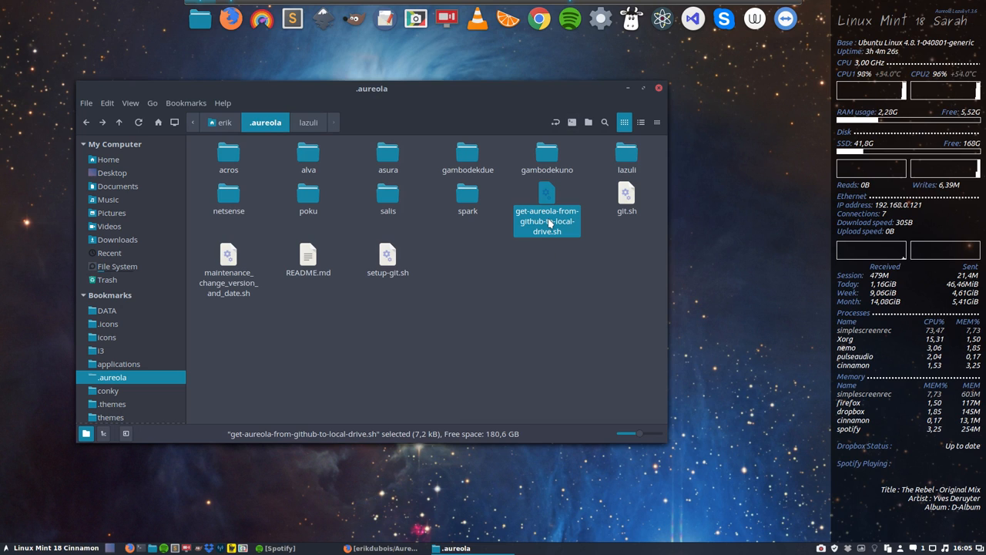